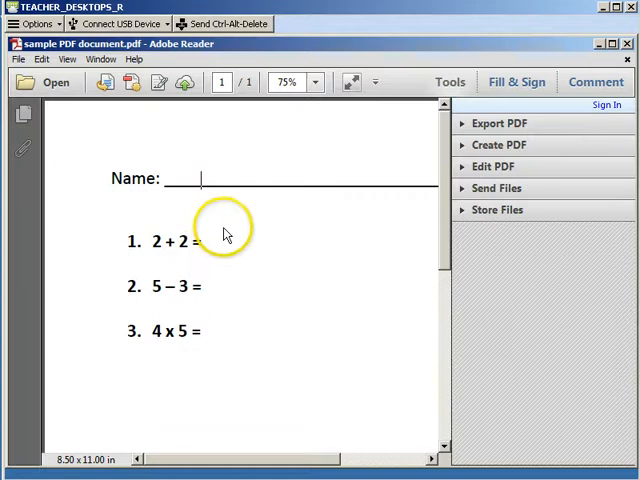
{"action": "mouse_move", "coordinate": [238, 292]}
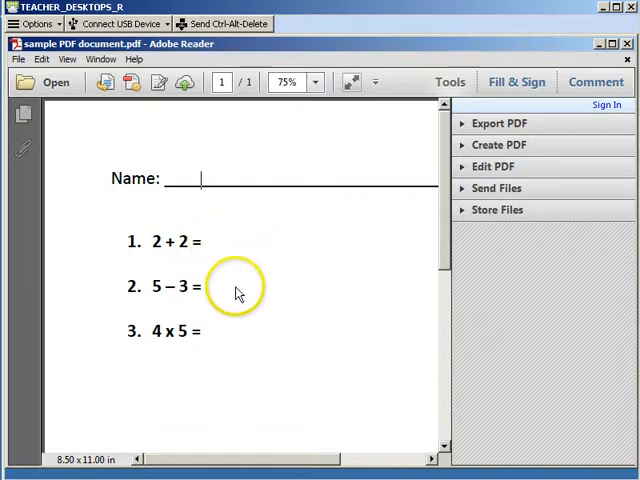
{"action": "mouse_move", "coordinate": [450, 150]}
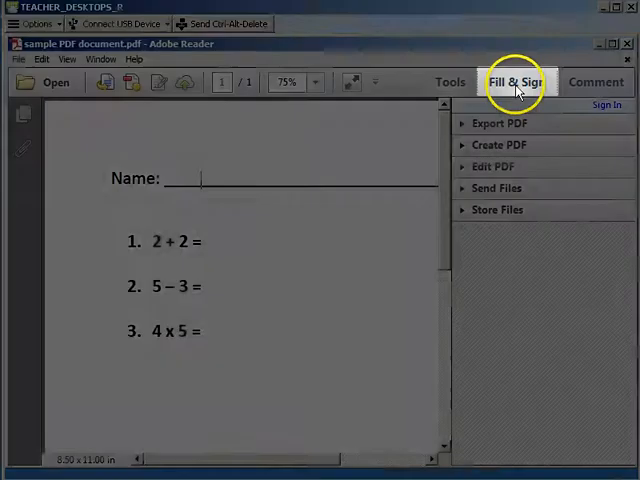
Activate the Fill & Sign Add Text tool and place a text box on the name line
{"action": "left_click", "coordinate": [516, 82]}
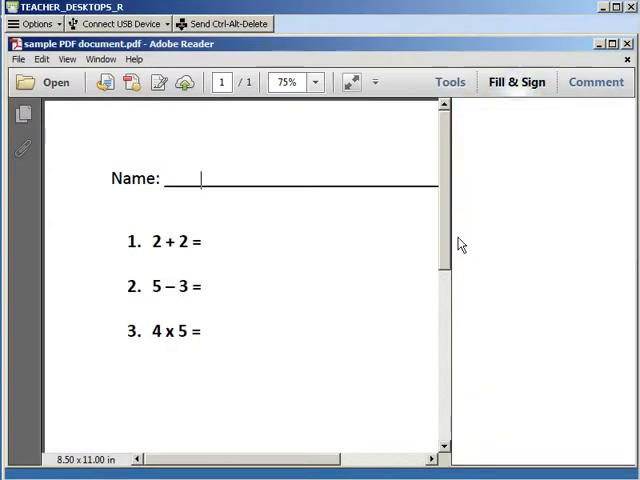
{"action": "left_click", "coordinate": [516, 82]}
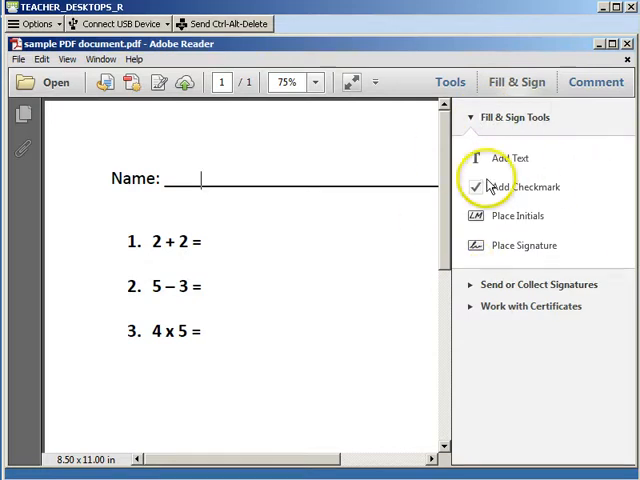
{"action": "left_click", "coordinate": [510, 156]}
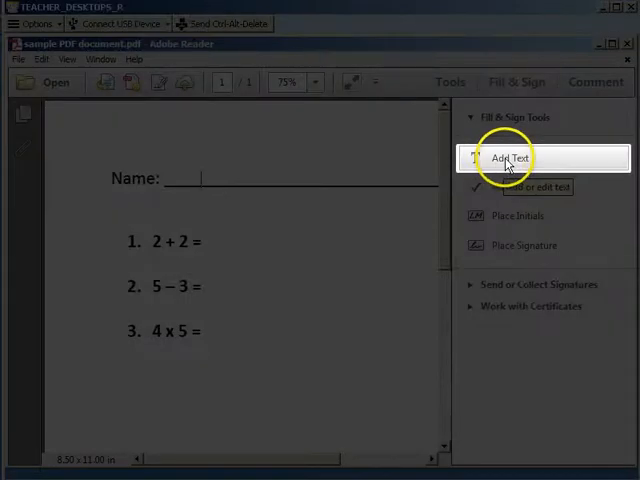
{"action": "left_click", "coordinate": [510, 158]}
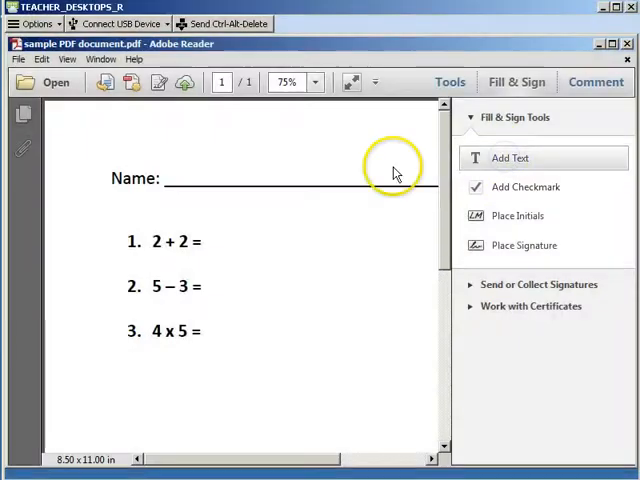
{"action": "left_click", "coordinate": [510, 158]}
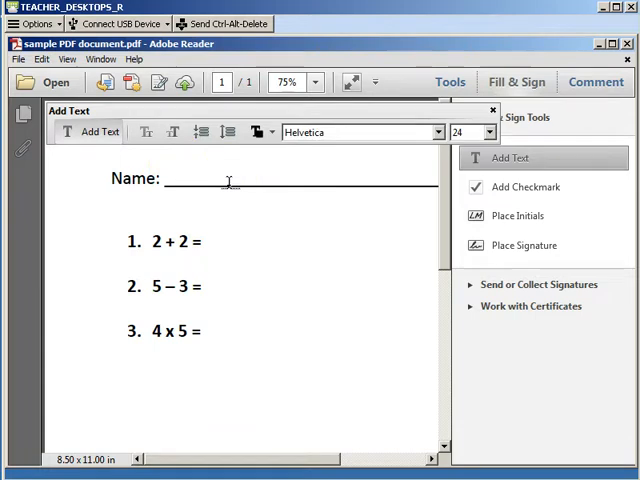
{"action": "type", "text": "Lenny"}
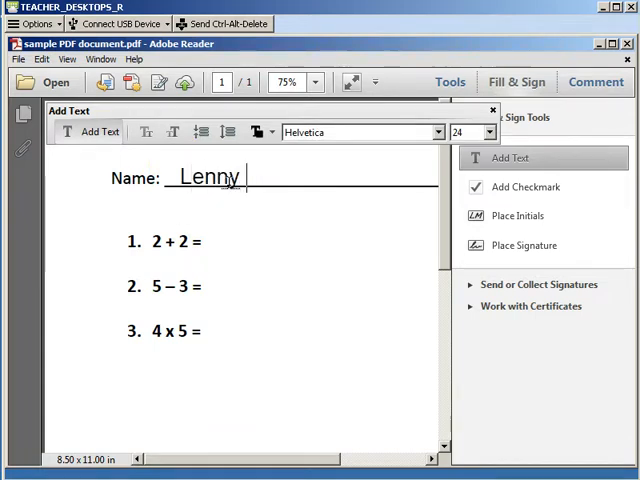
{"action": "type", "text": "Fez"}
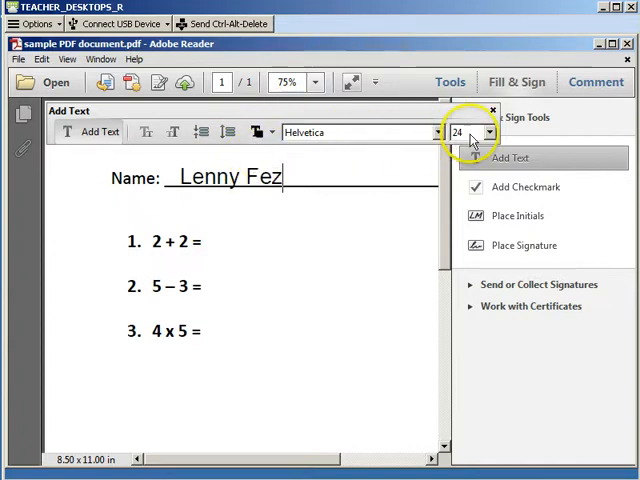
{"action": "mouse_move", "coordinate": [408, 140]}
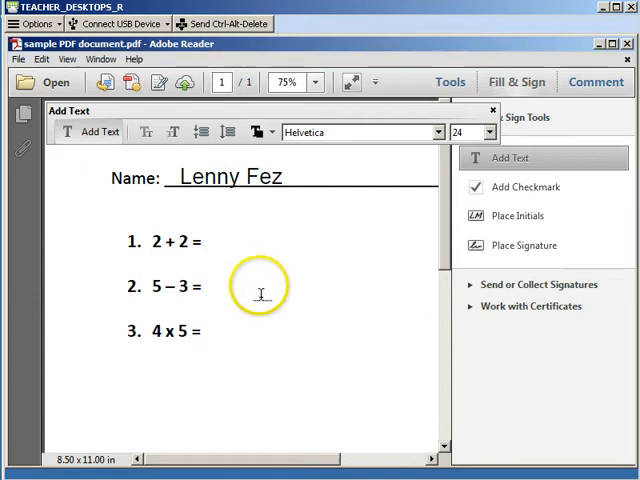
Fill in the three arithmetic answers 4, 2 and 20 beside the problems
{"action": "type", "text": "4"}
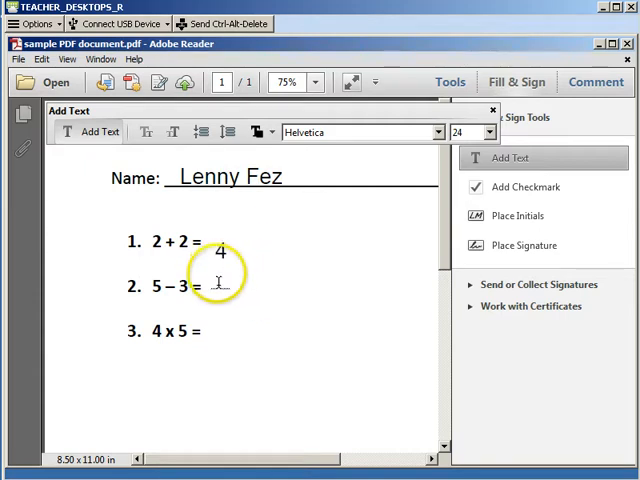
{"action": "type", "text": "2"}
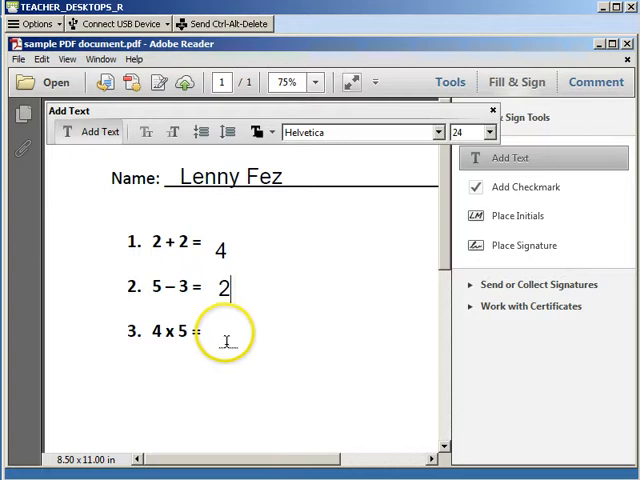
{"action": "mouse_move", "coordinate": [290, 338]}
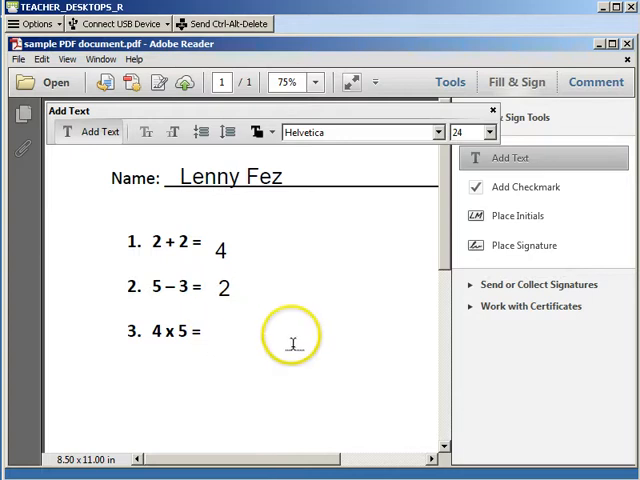
{"action": "type", "text": "20"}
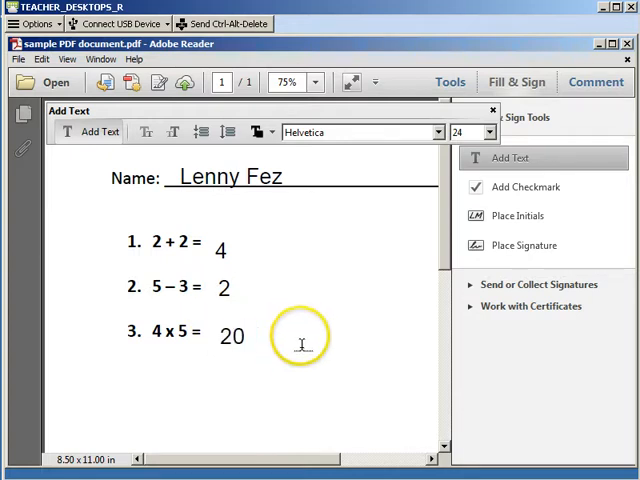
{"action": "mouse_move", "coordinate": [416, 420]}
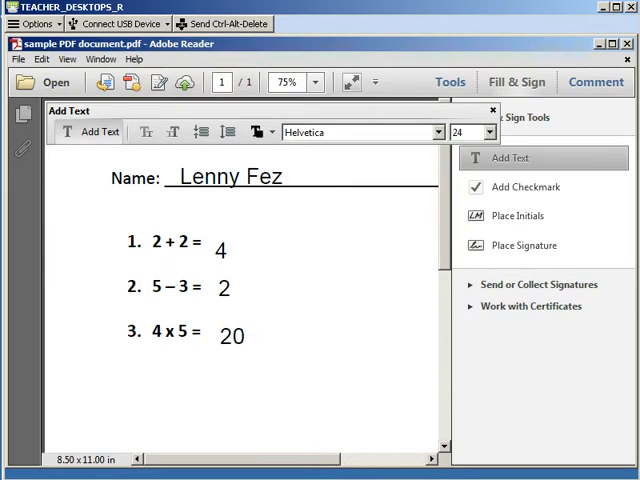
Save the worksheet, close Reader, and reopen the sample PDF from the desktop
{"action": "left_click", "coordinate": [16, 60]}
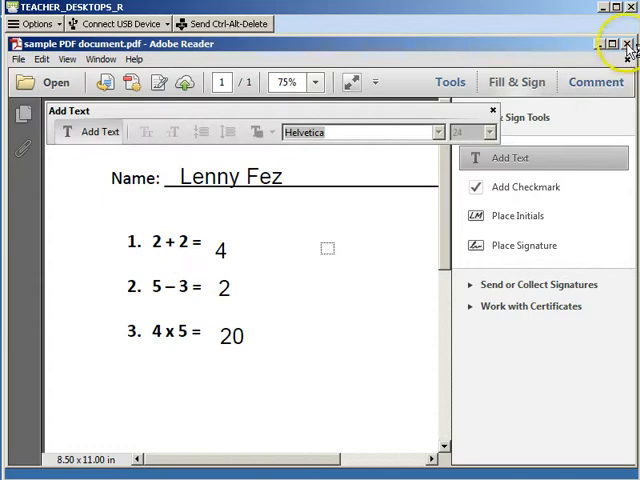
{"action": "left_click", "coordinate": [628, 44]}
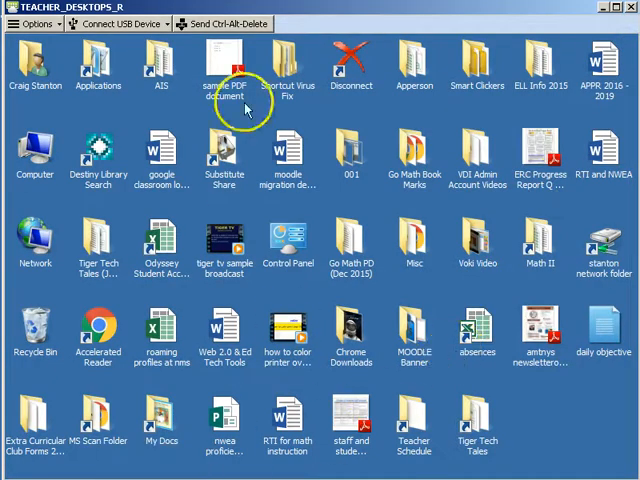
{"action": "double_click", "coordinate": [224, 64]}
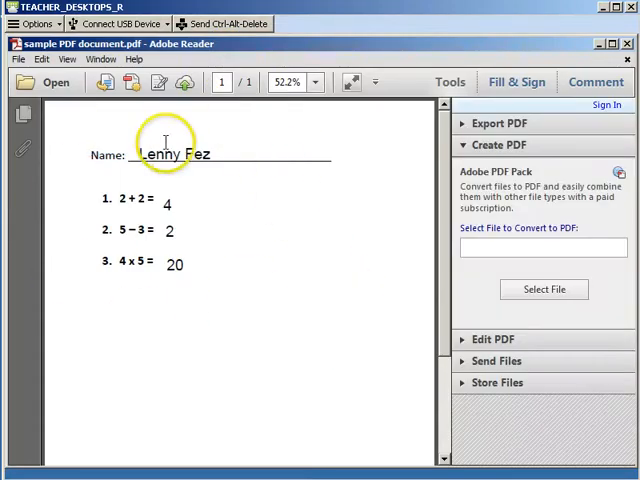
{"action": "mouse_move", "coordinate": [288, 280]}
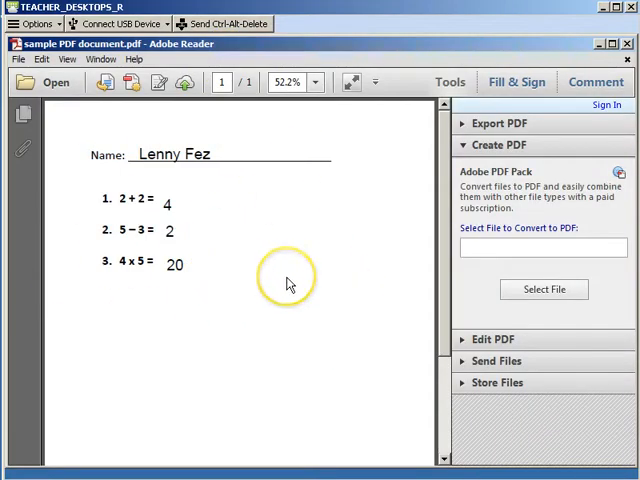